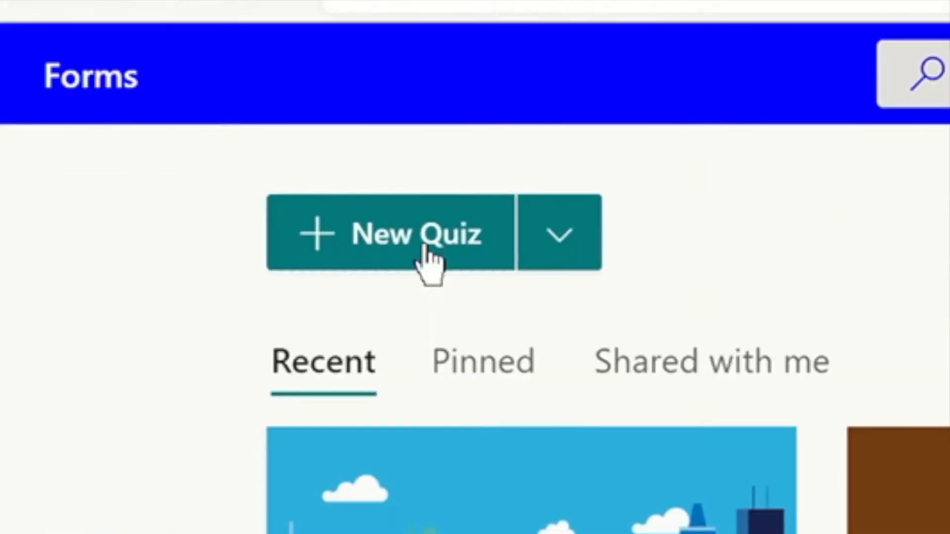
Create a new quiz titled 'The Tiger Who Came to Tea' with the book cover from Bing Image Search beside the title
left_click(394, 232)
type("The Tiger Who")
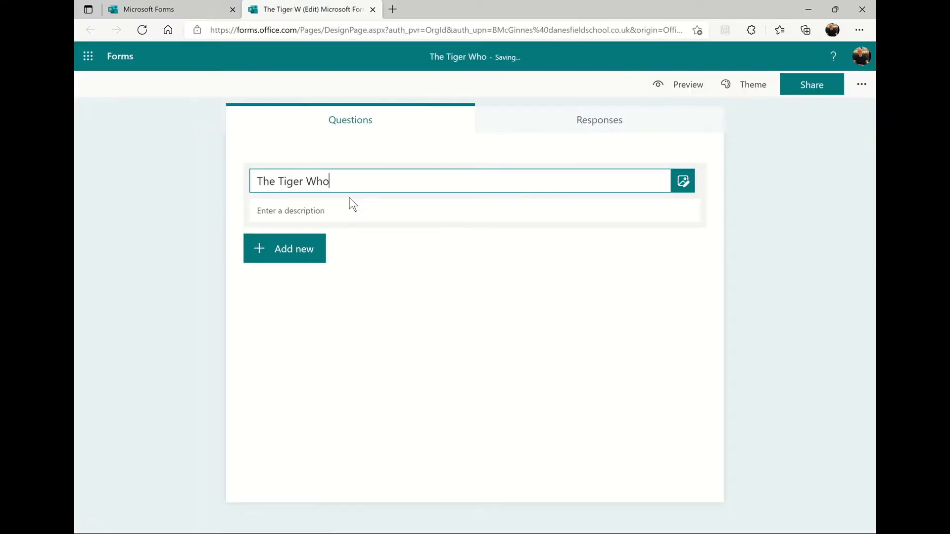
left_click(682, 180)
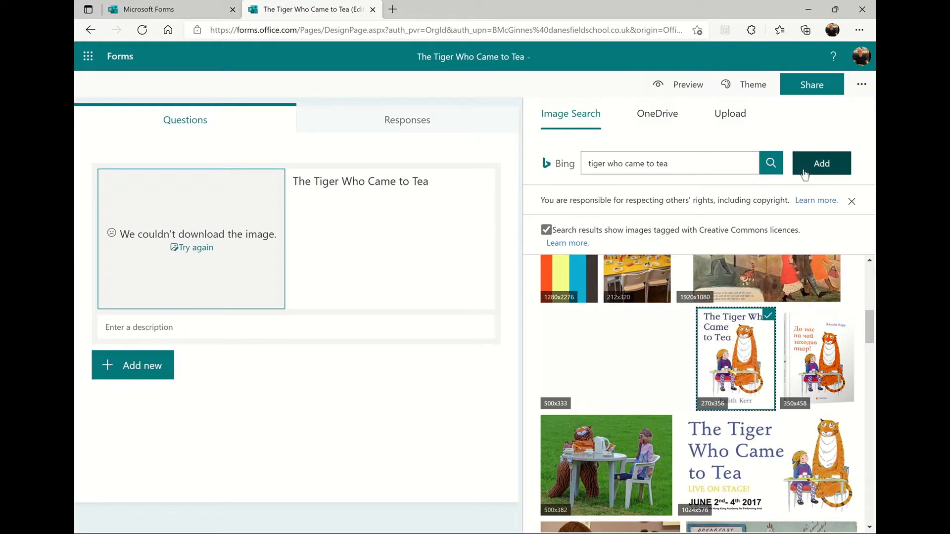
left_click(822, 163)
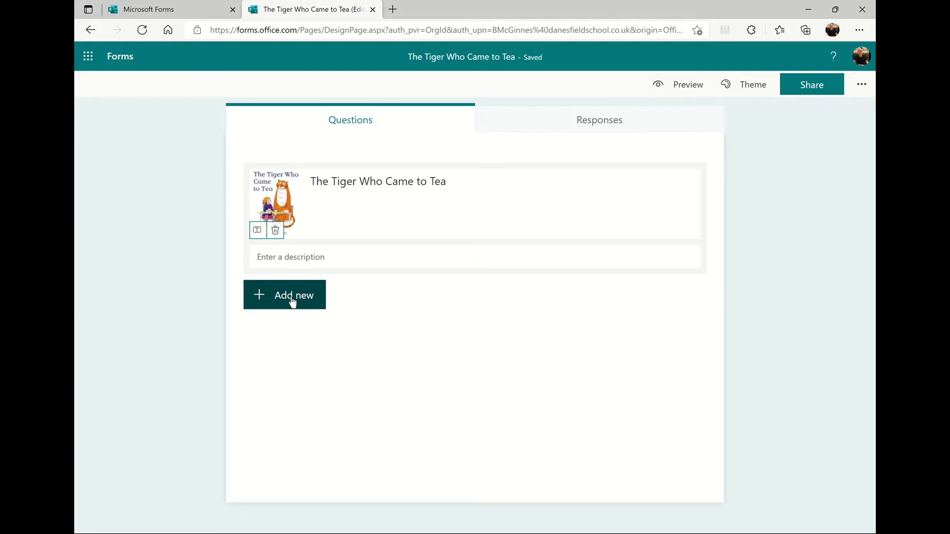
Add a required choice question on who wrote the book, listing Julia Donaldson among three authors with Judith Kerr correct
left_click(284, 295)
type("Who is the author of the book?")
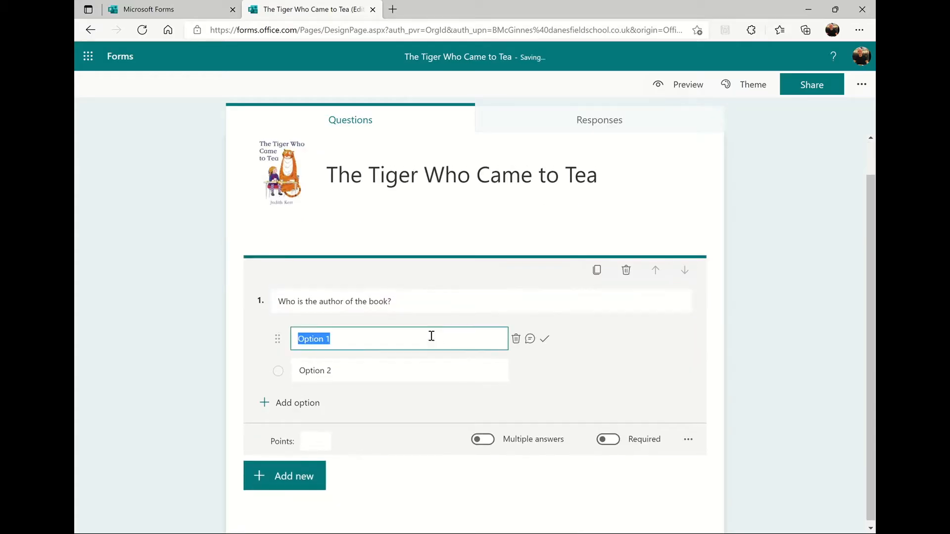
type("Julia Donaldson")
left_click(399, 370)
type("Judith Kerr")
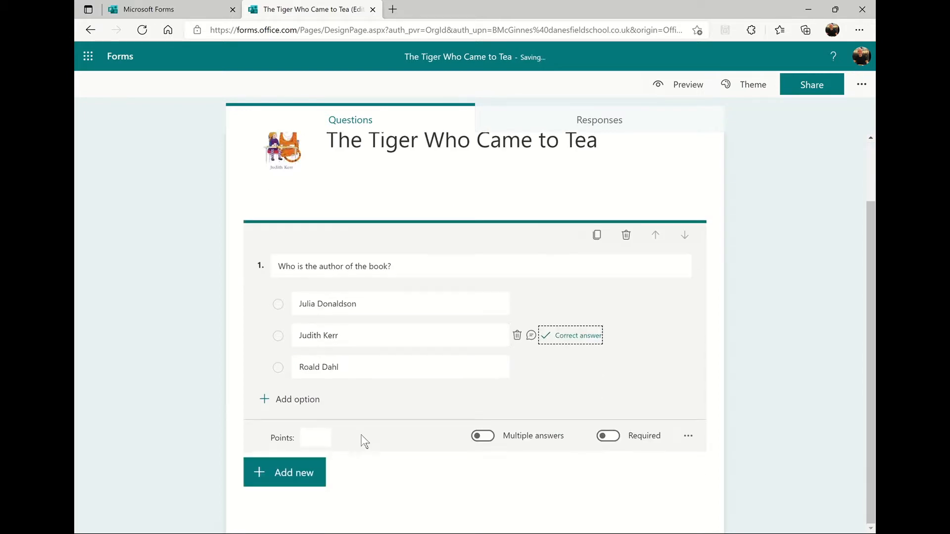
left_click(284, 472)
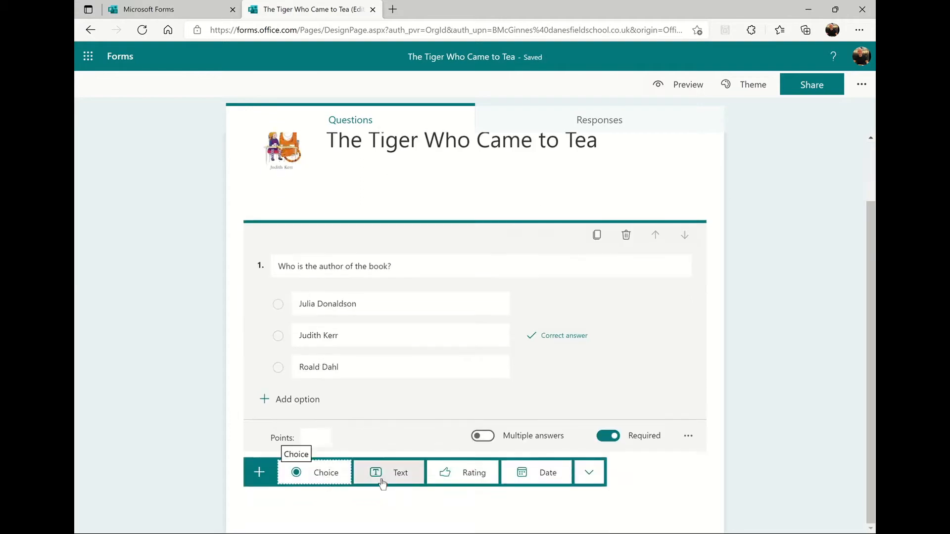
Add a text-answer second question and review the completed ten questions
left_click(388, 473)
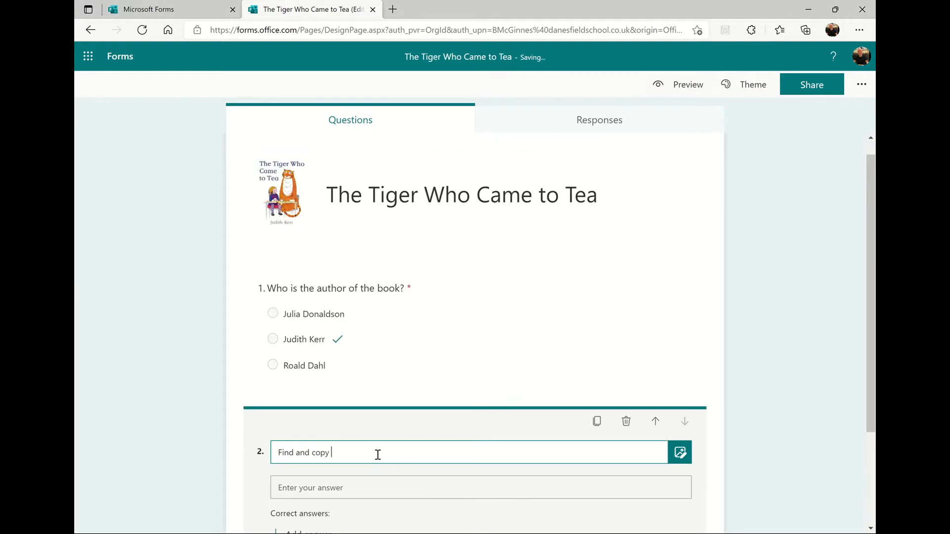
scroll("down", 3)
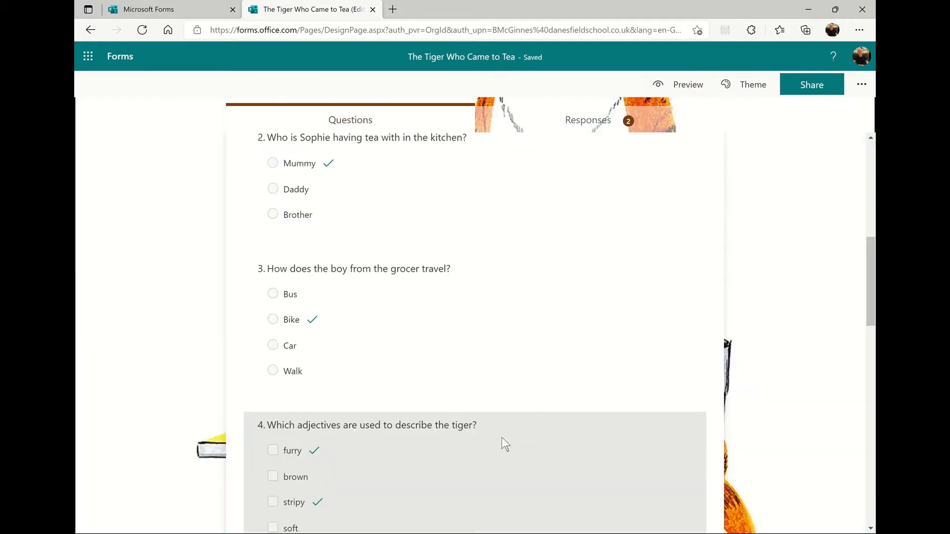
scroll("down", 3)
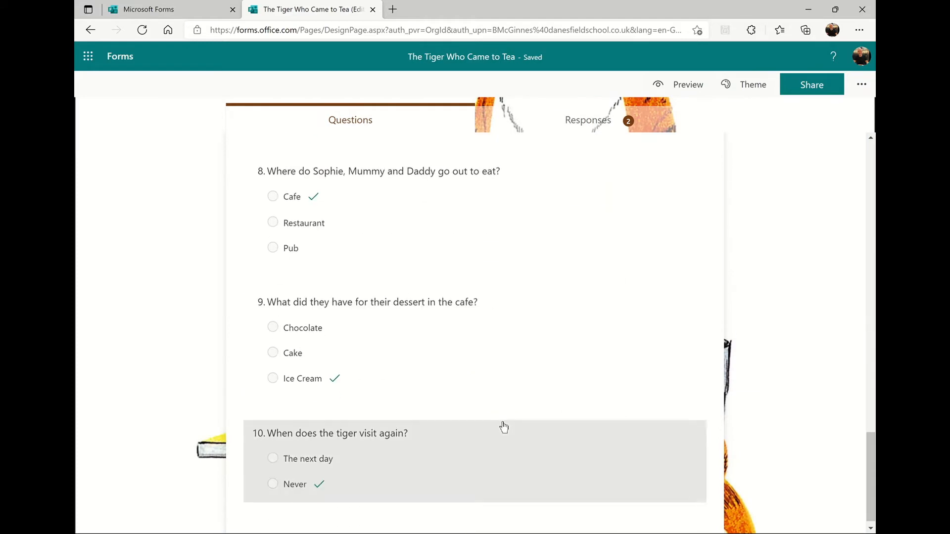
scroll("up", 3)
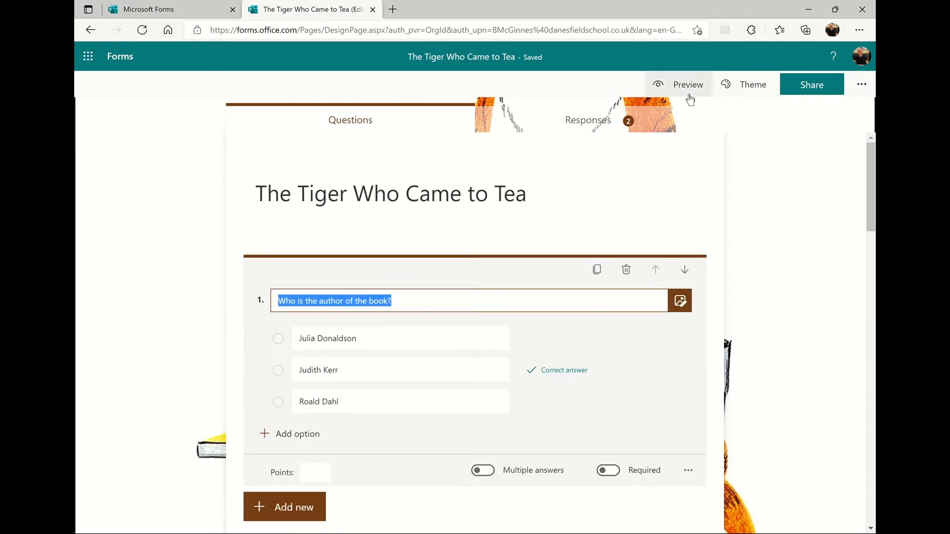
Preview the finished quiz as respondents will see it, scrolling through all questions
left_click(687, 84)
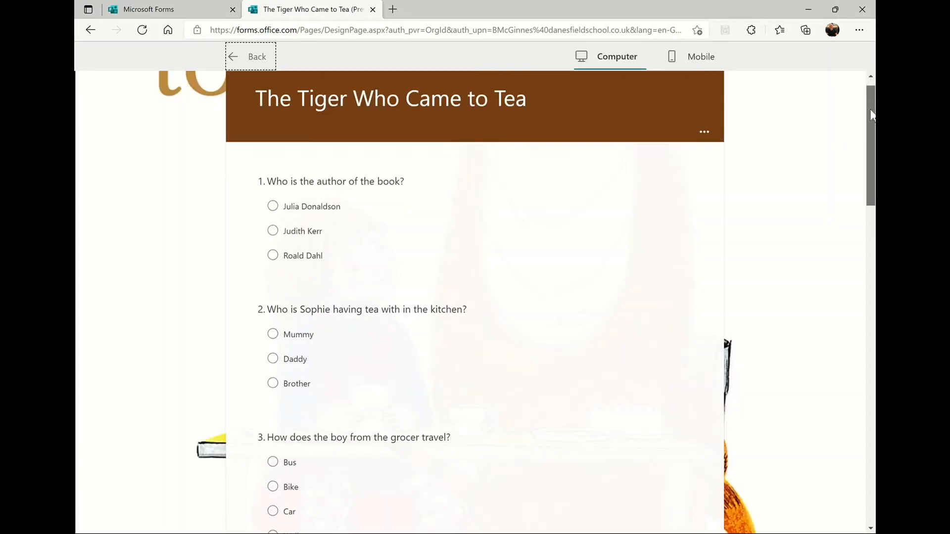
scroll("down", 3)
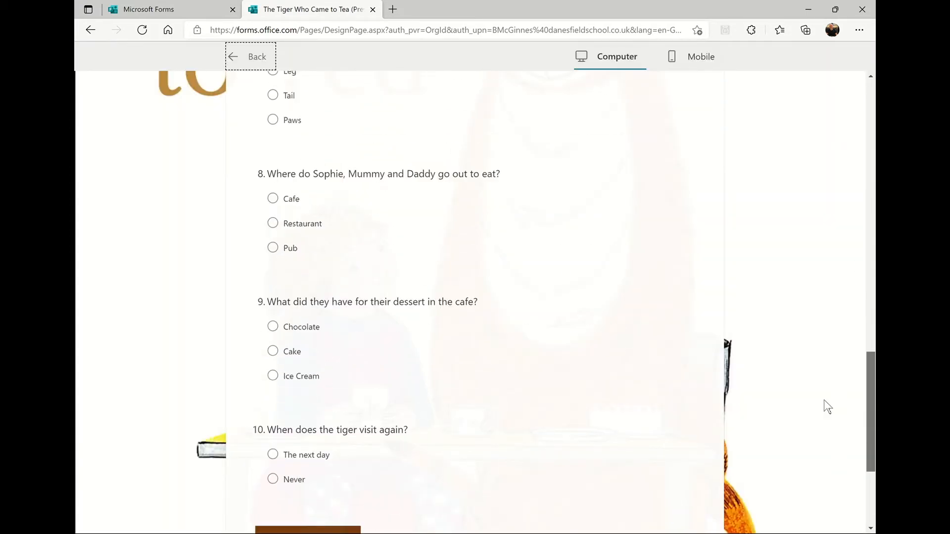
From Share, show the quiz's QR code, download the image and check it in Downloads
left_click(811, 84)
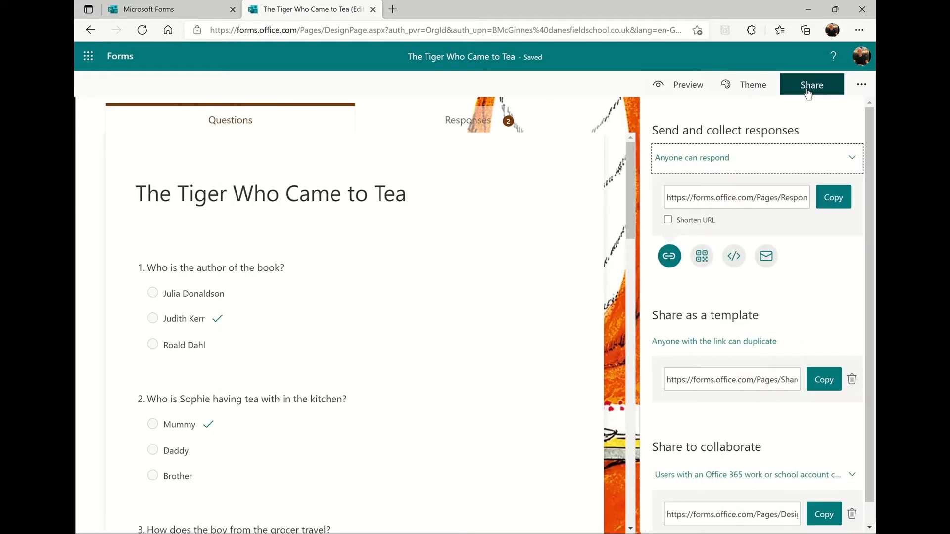
mouse_move(702, 255)
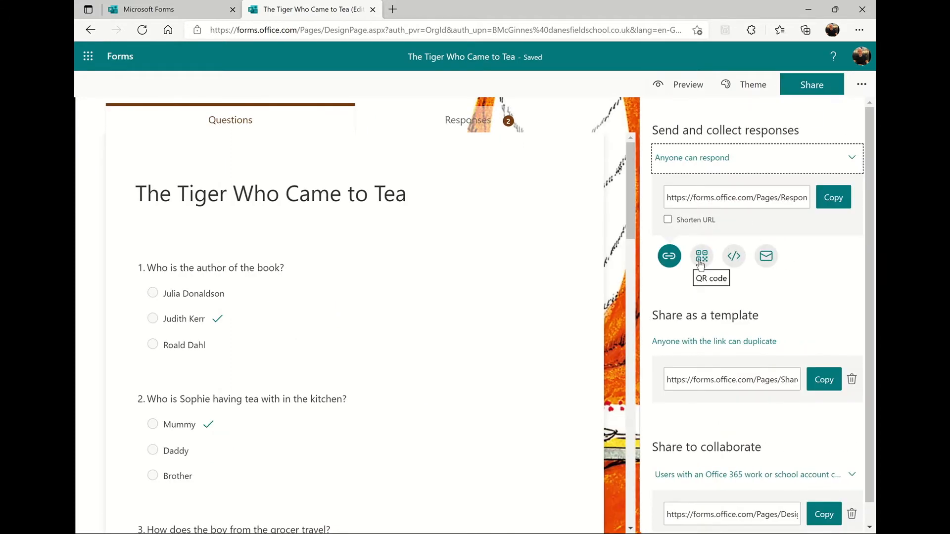
left_click(700, 255)
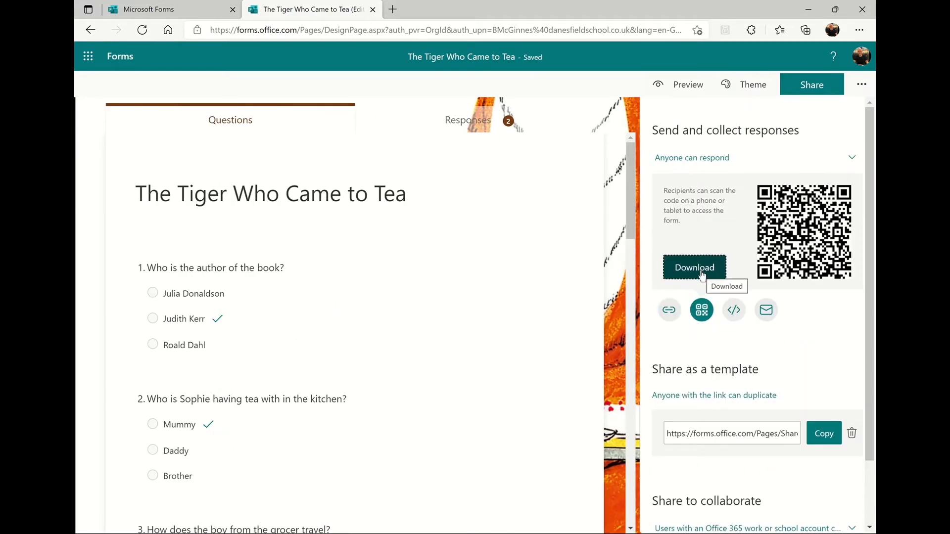
left_click(695, 268)
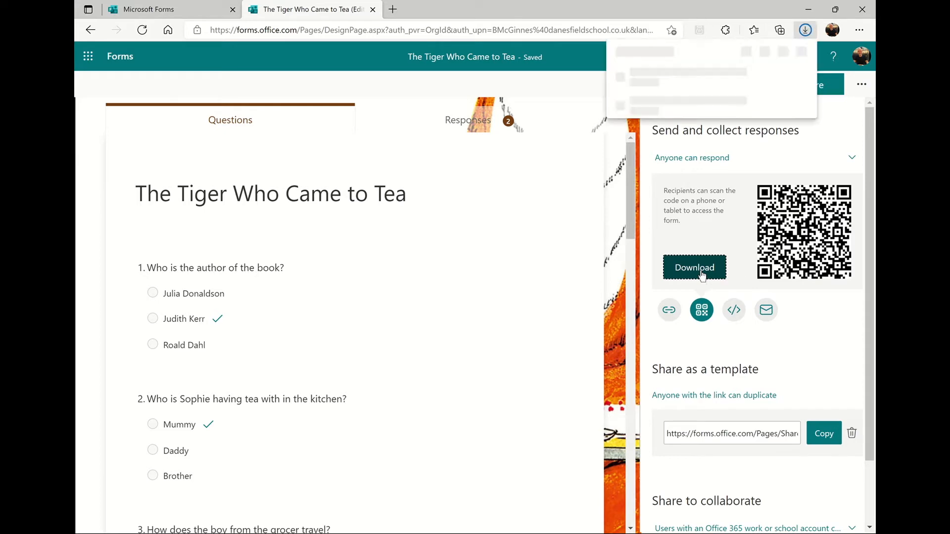
left_click(695, 267)
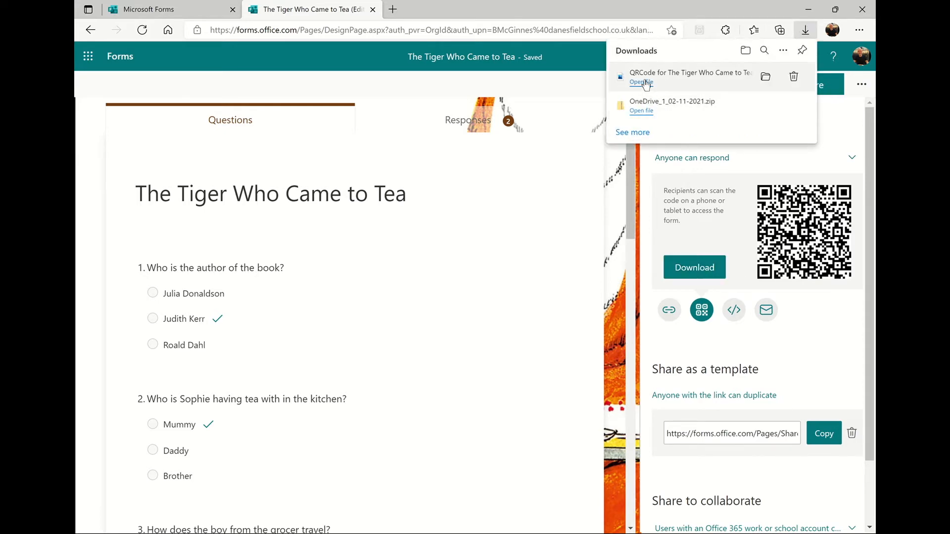